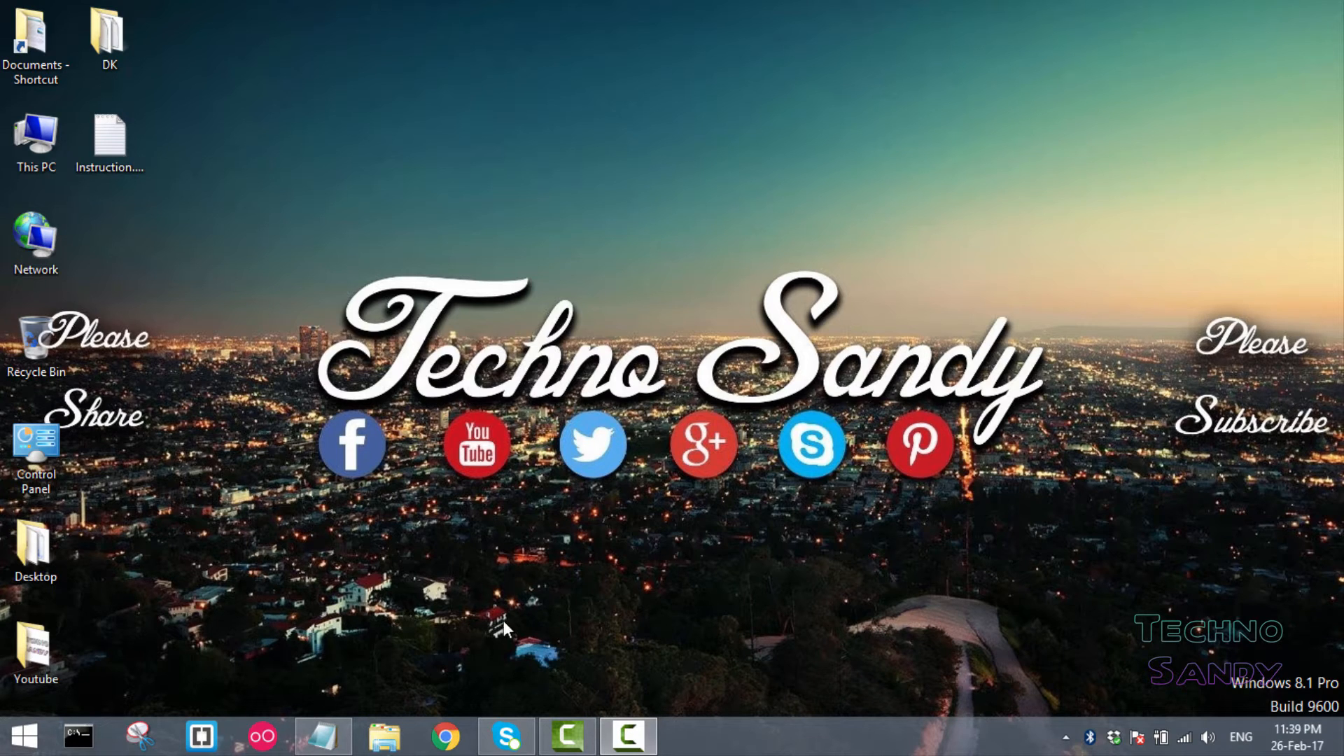
Step: Launch Chrome from the taskbar and go to the chrome://flags experiments page
click(444, 735)
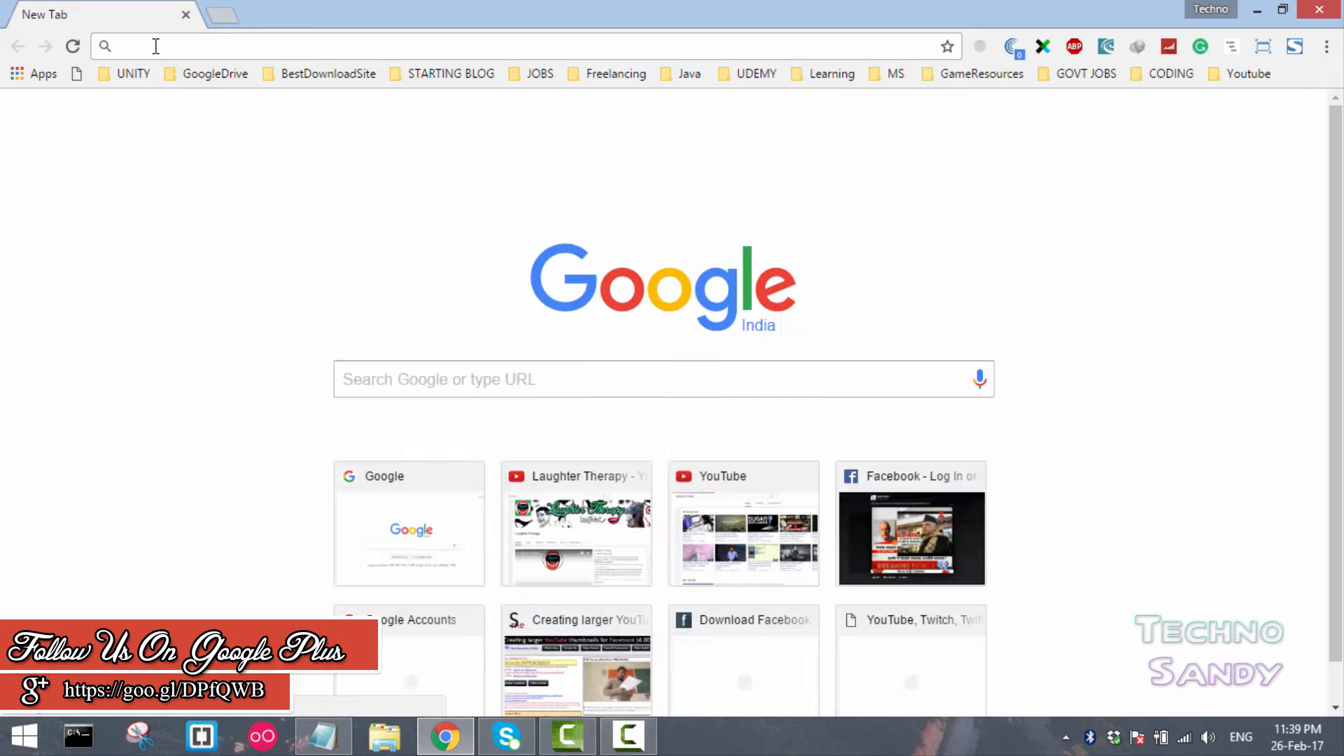
text(chrome://flags)
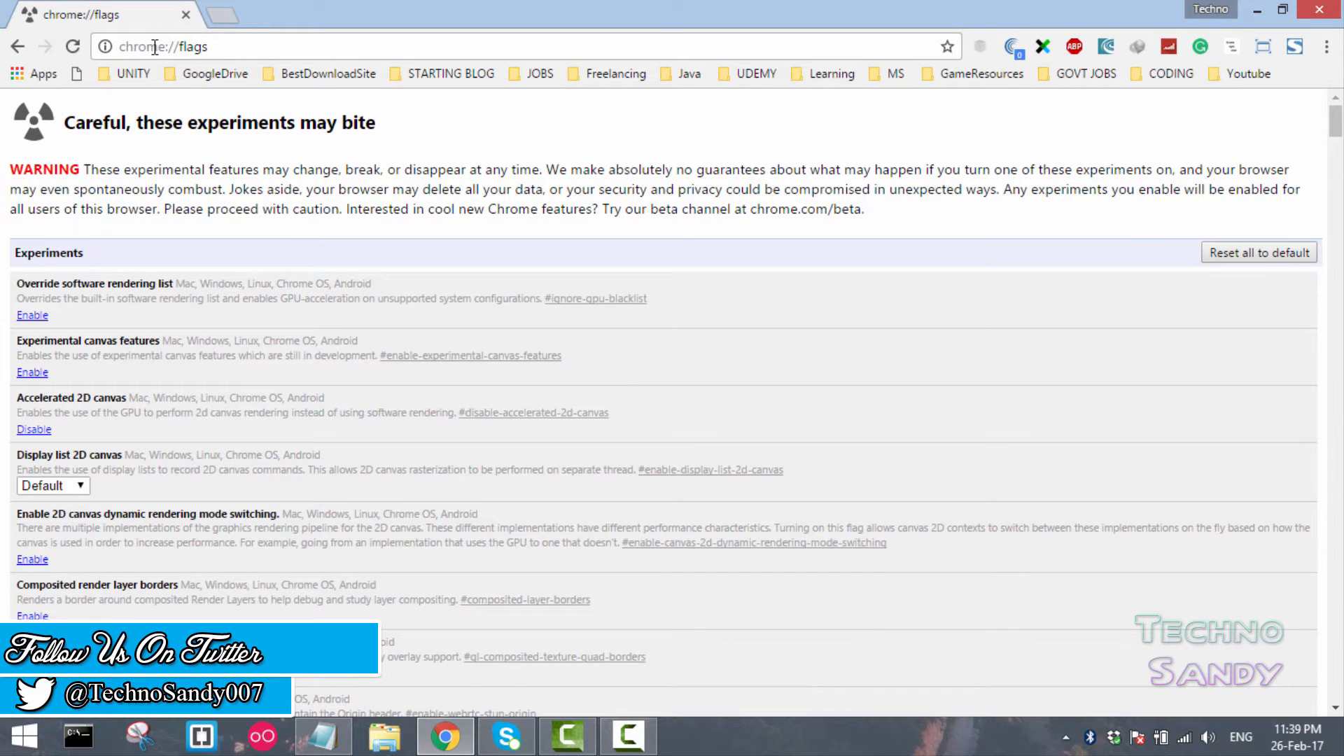
Step: Find the Password import and export flag and switch it from Disabled to Enabled
click(162, 46)
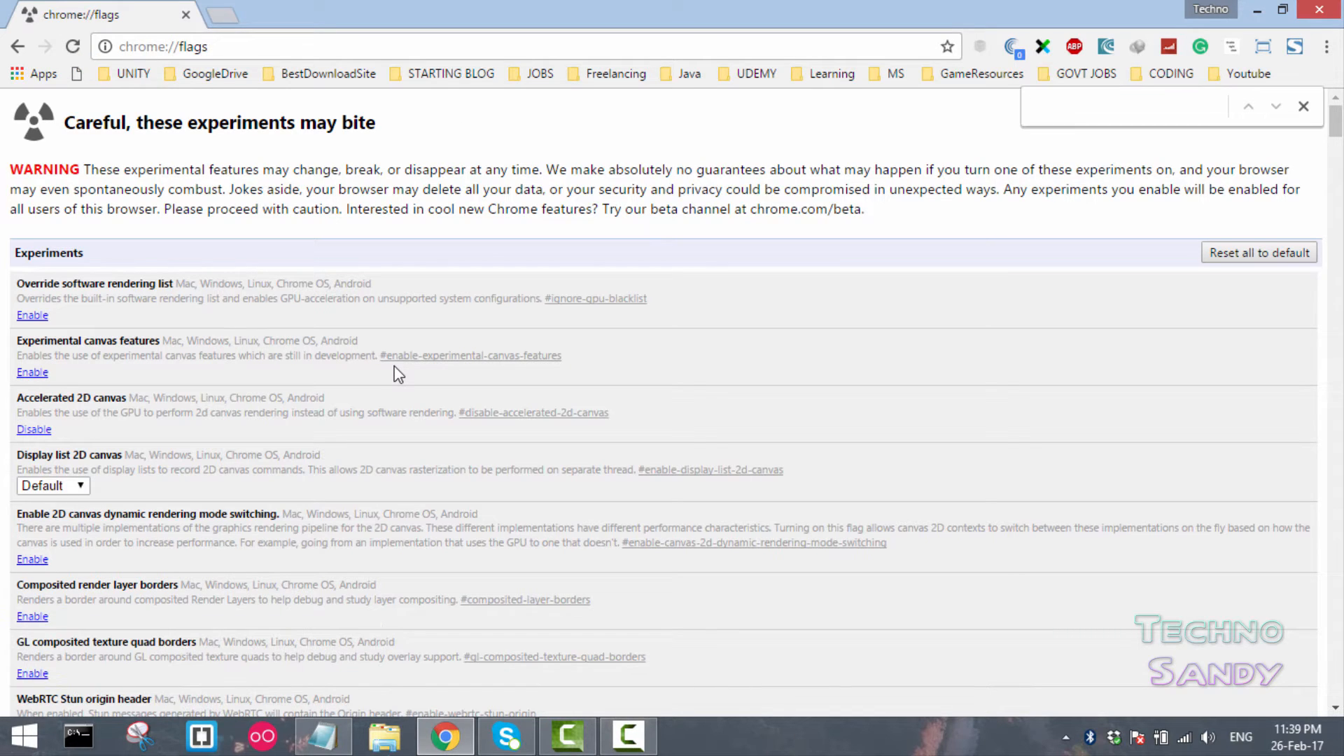
text(import and)
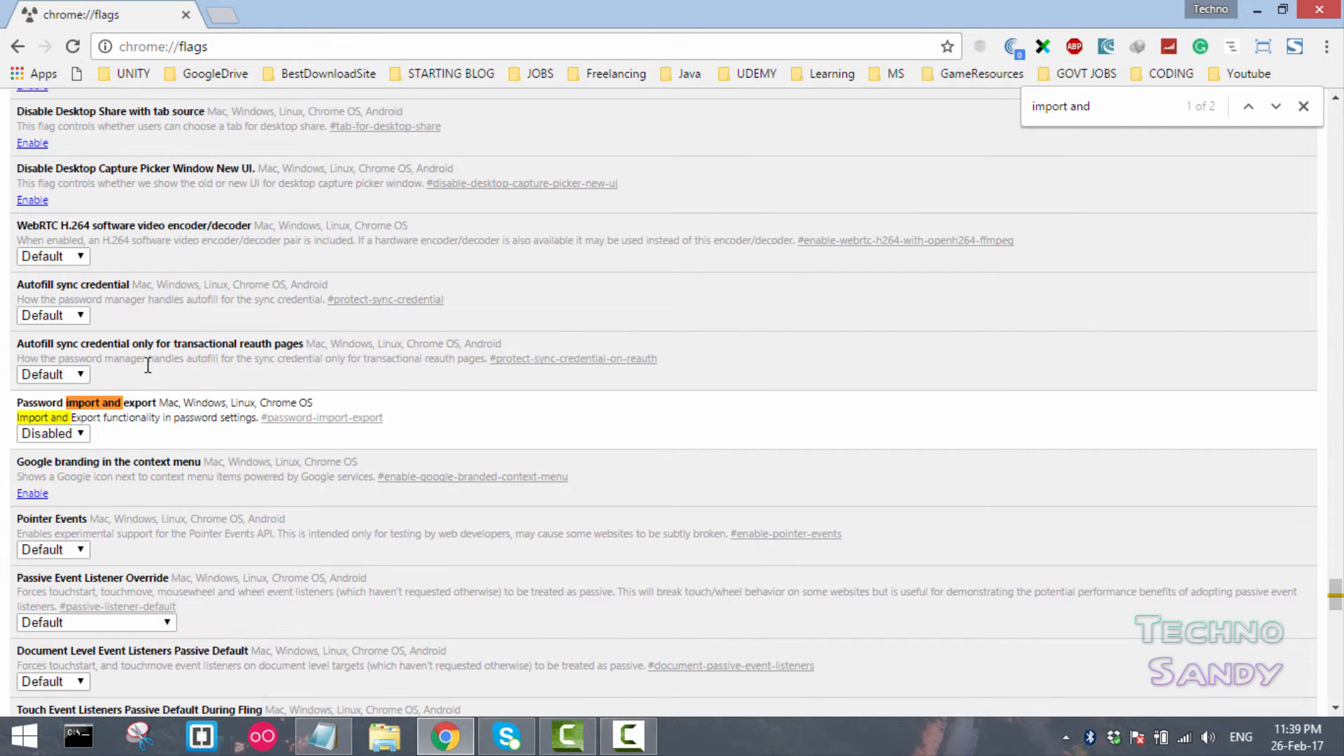
mouse_move(147, 406)
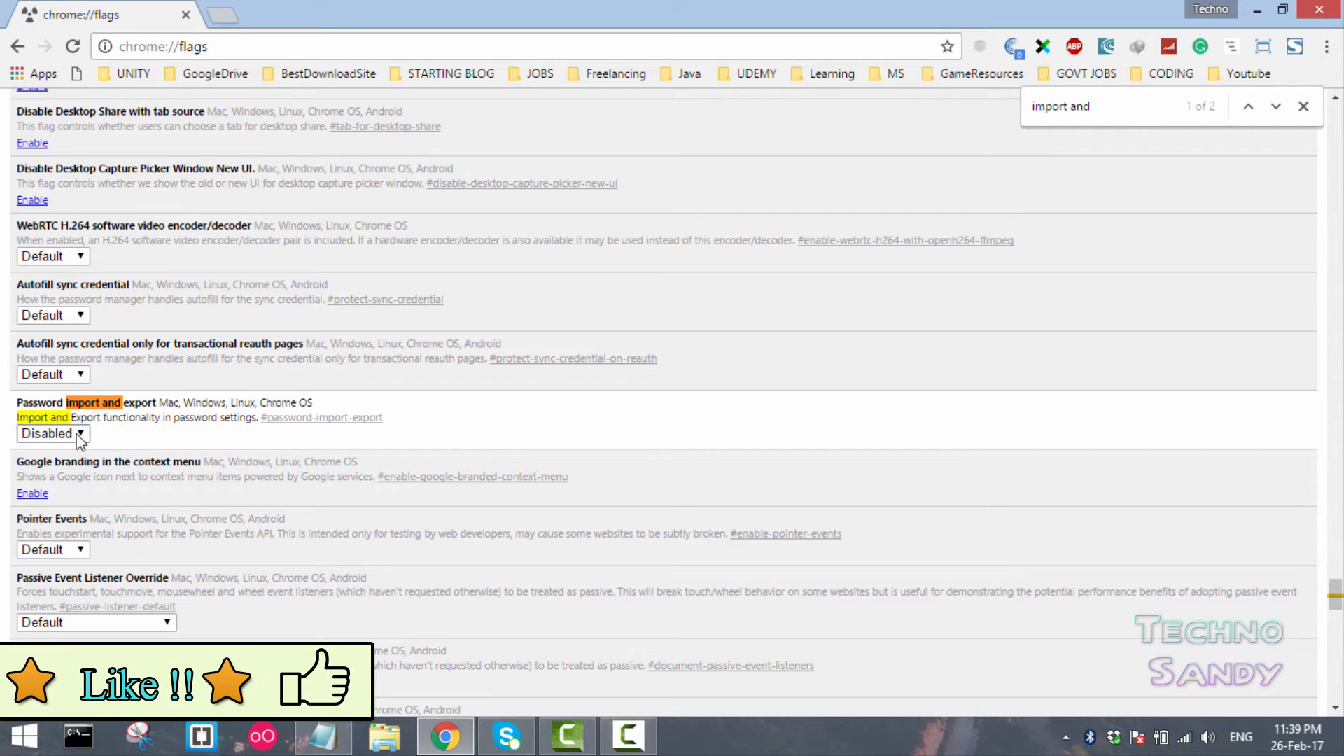
click(51, 432)
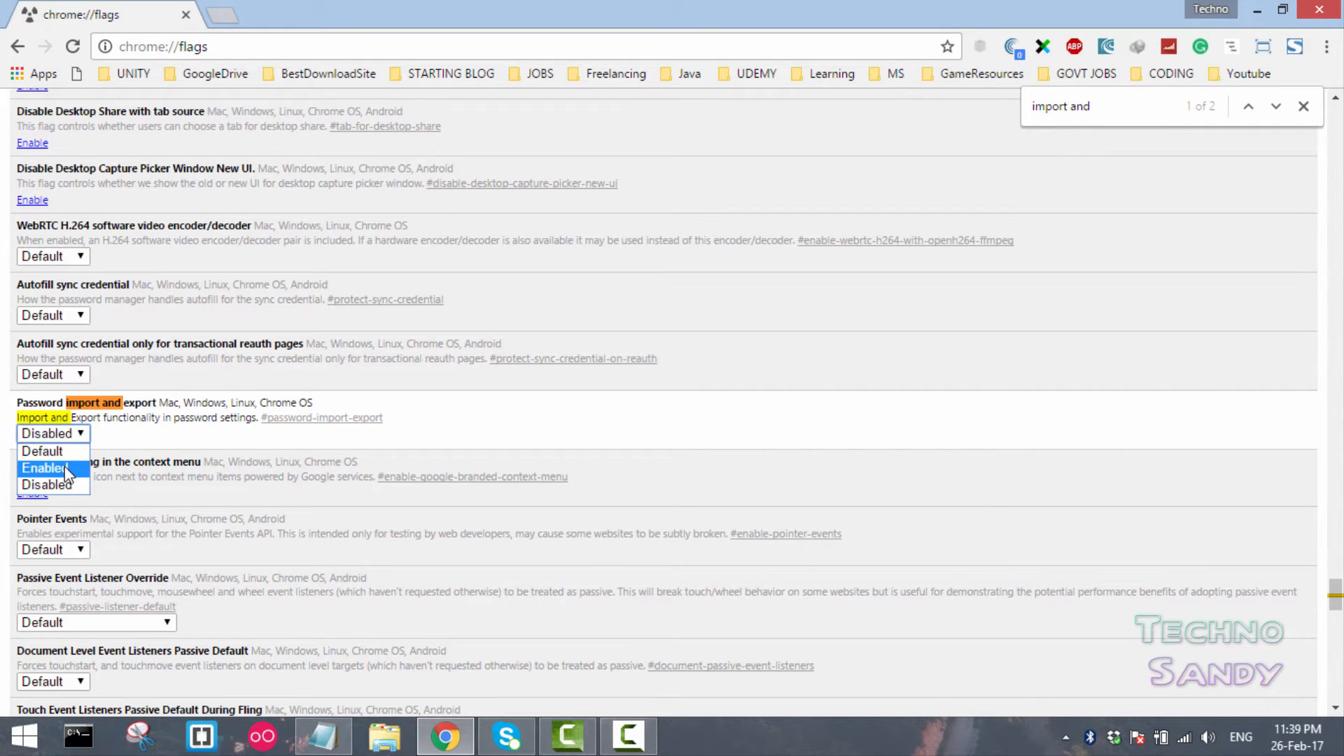
click(43, 468)
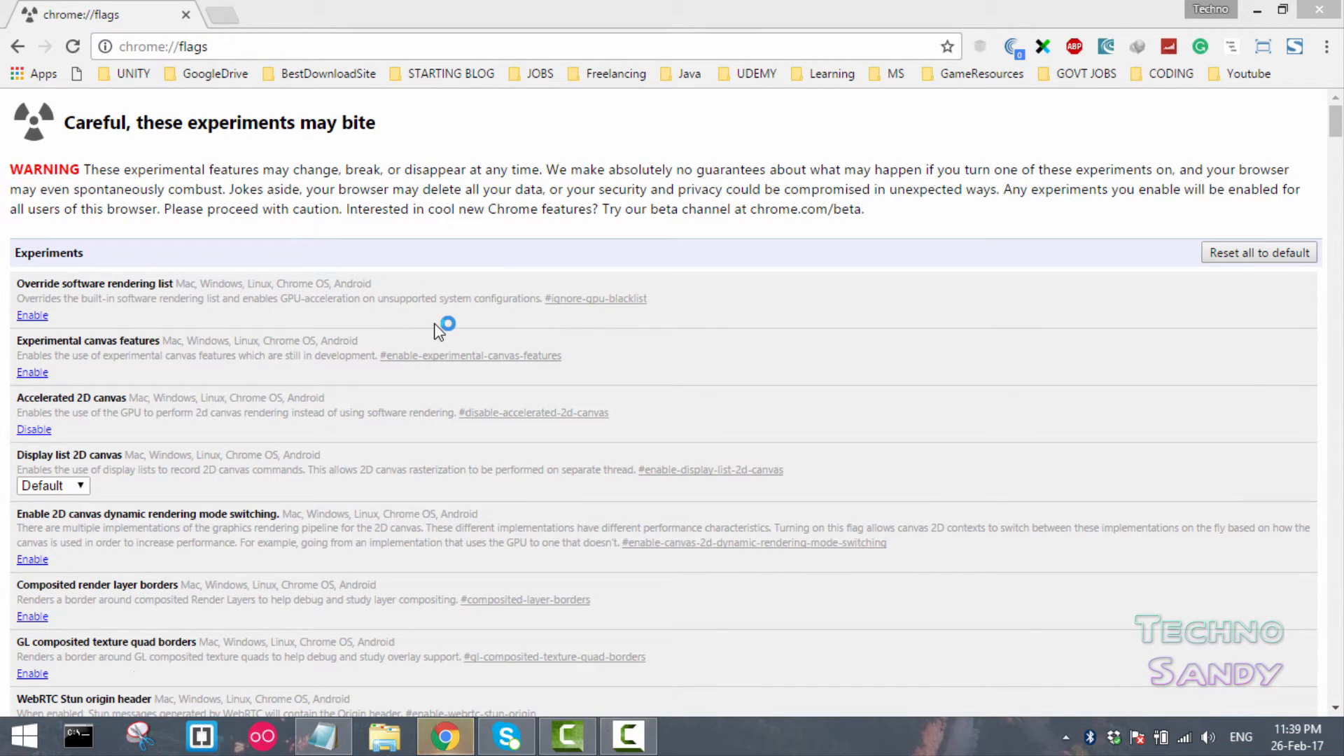
Step: Scroll the flags page and open a new blank tab beside it
scroll(down, 3)
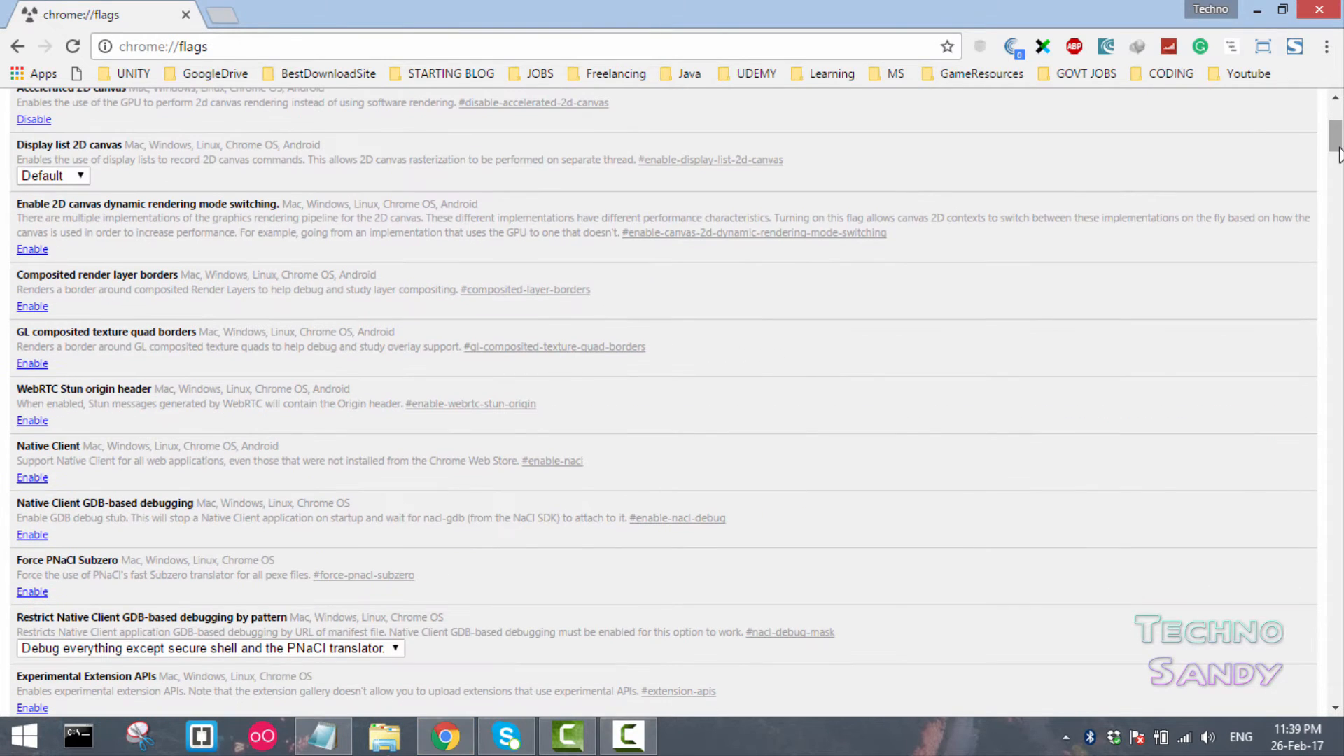
text(impo)
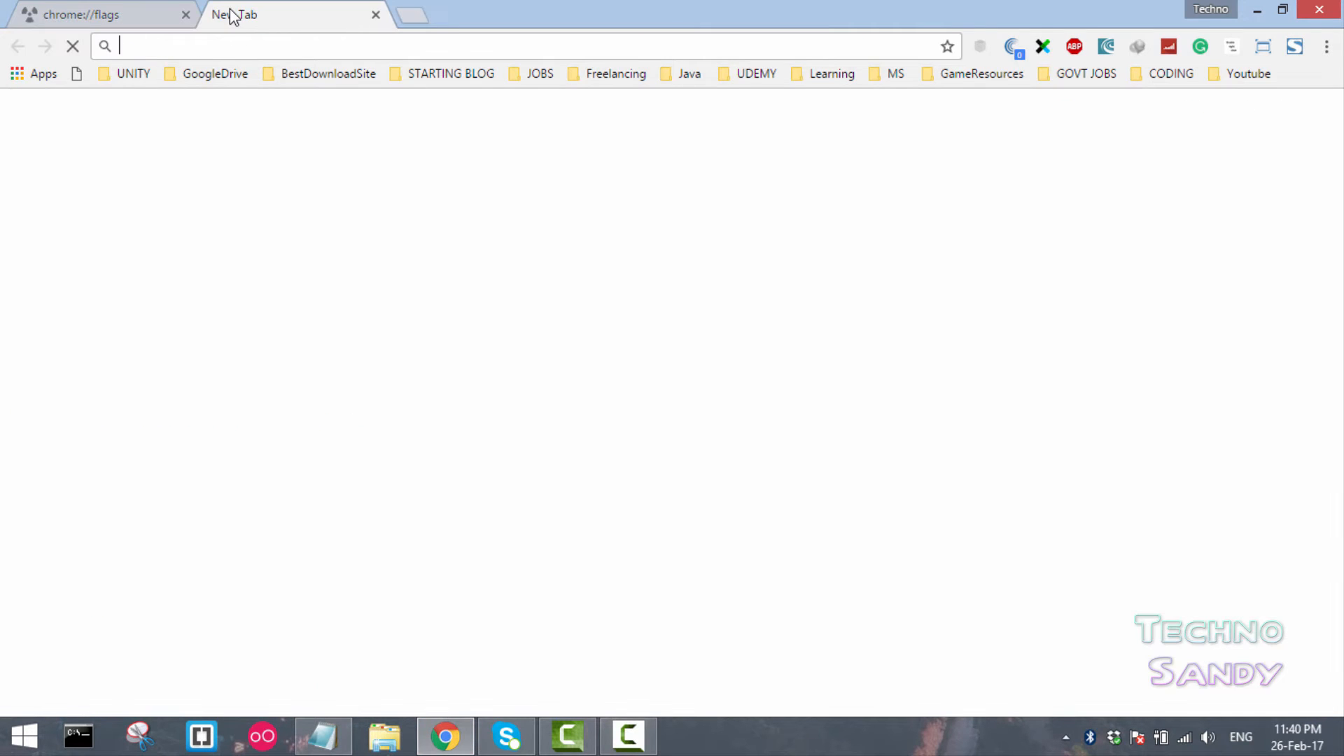
Step: Enter chrome://settings/passwords in the new tab's address bar
text(Chrome://settings/passwords)
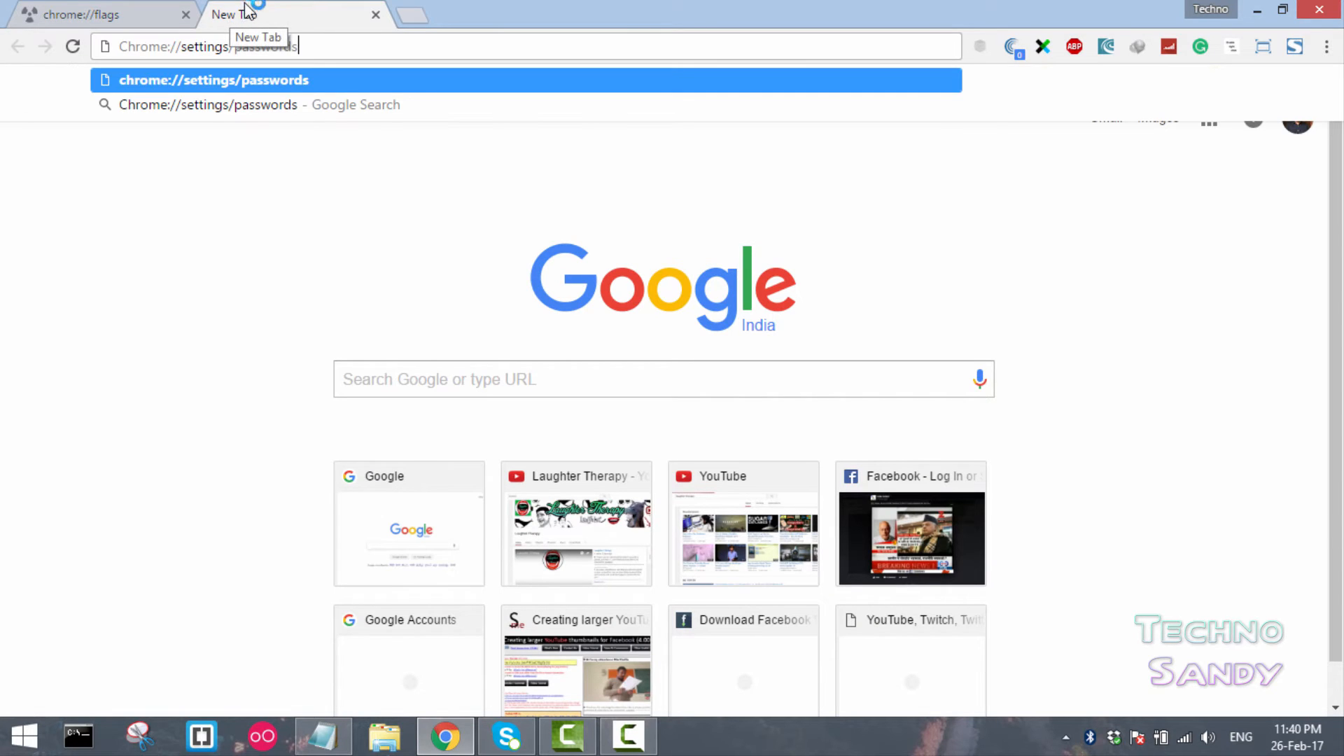
mouse_move(213, 344)
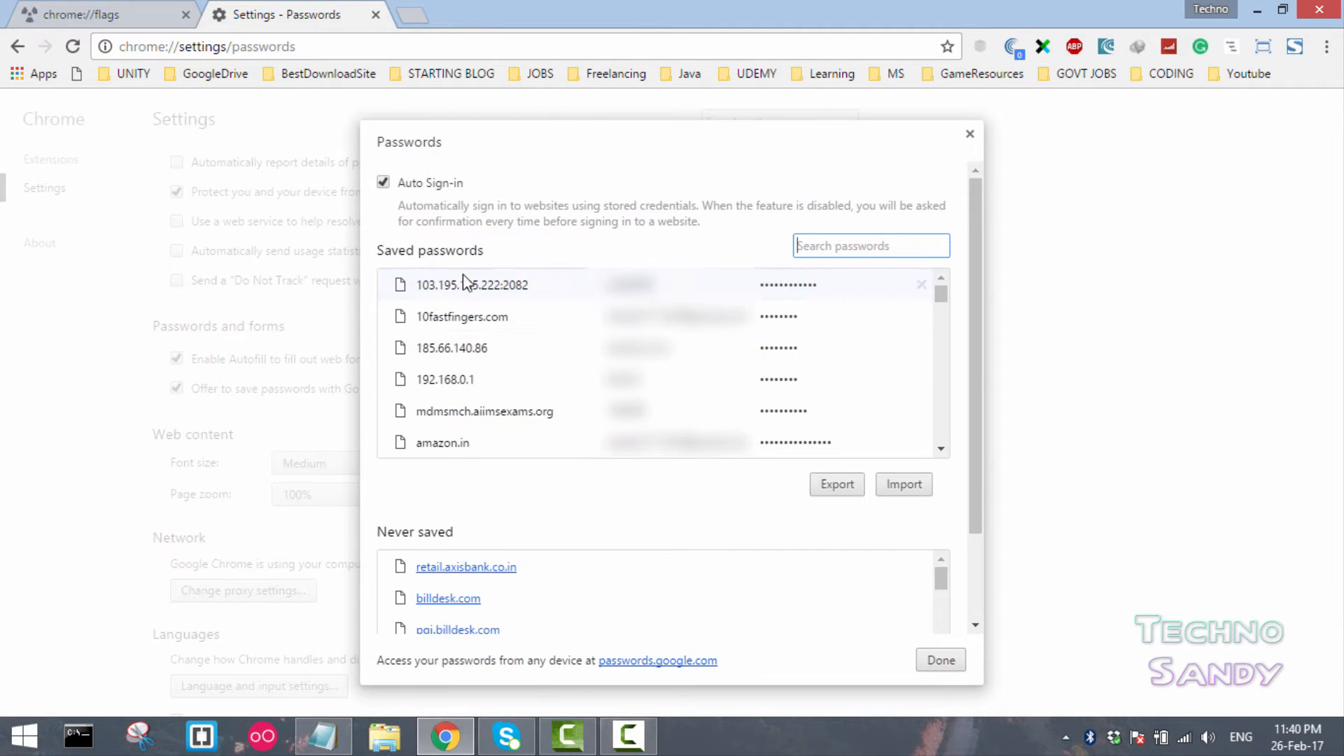
mouse_move(462, 317)
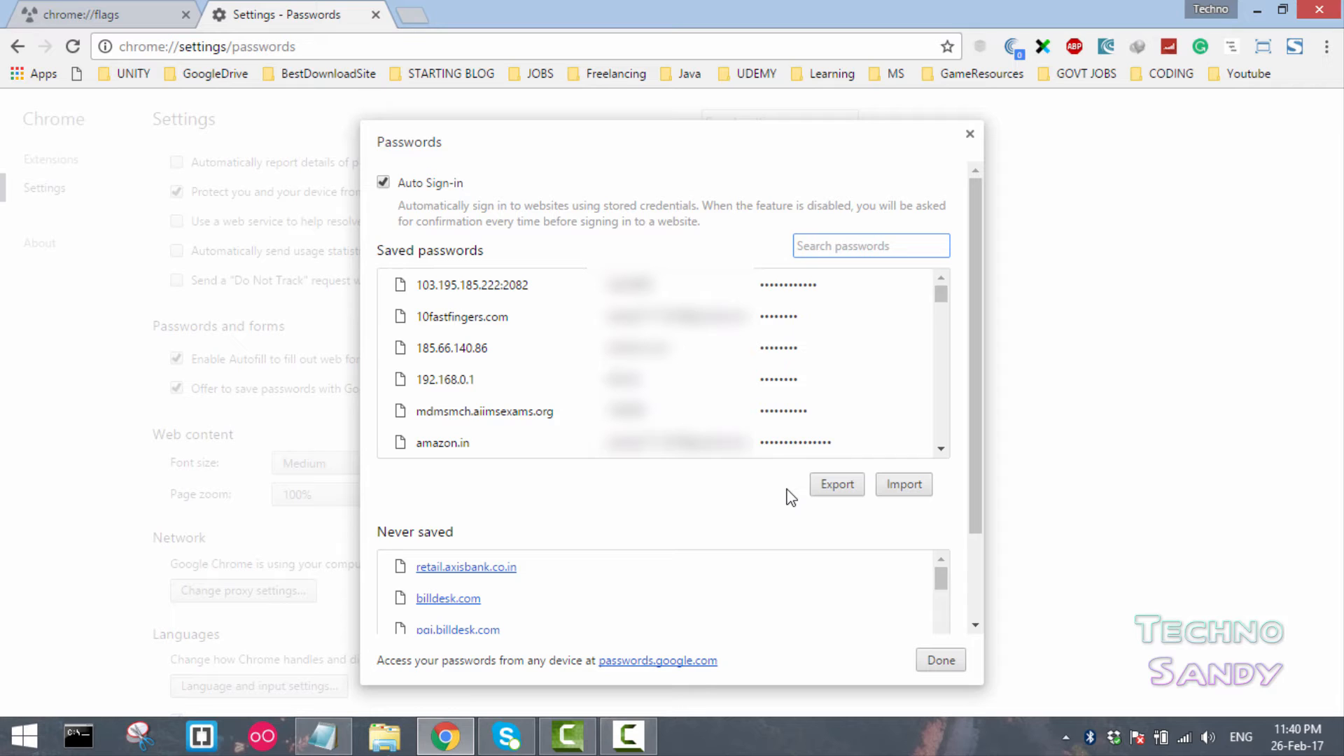
mouse_move(766, 481)
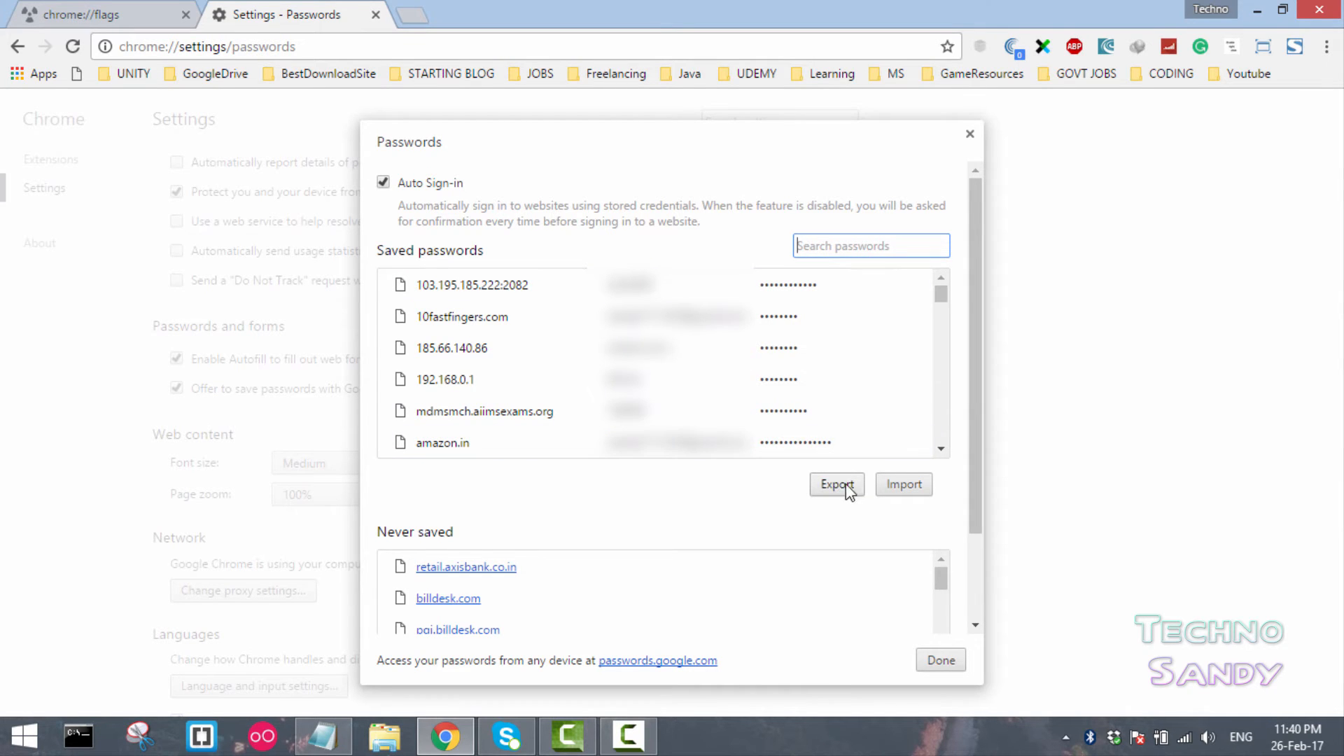
Step: Start the Export of saved passwords and authorise it with the Windows account password
click(836, 484)
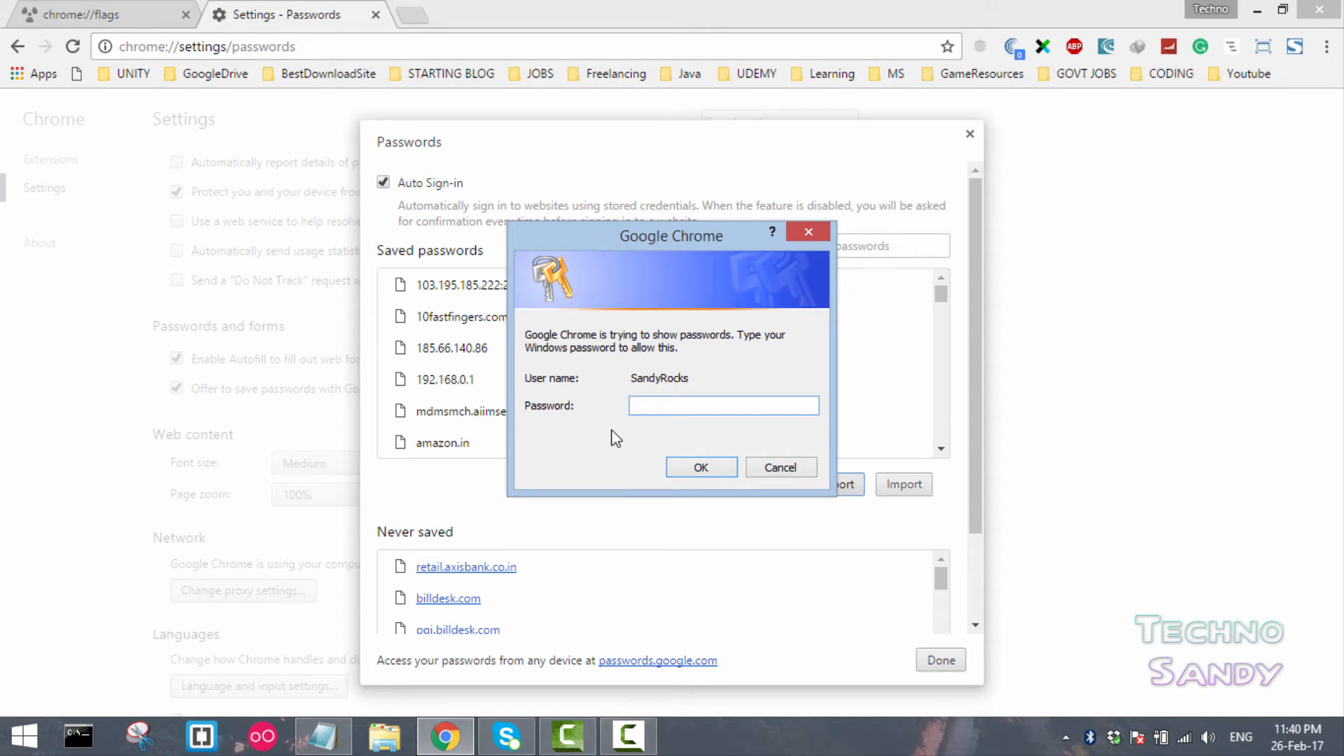
click(722, 406)
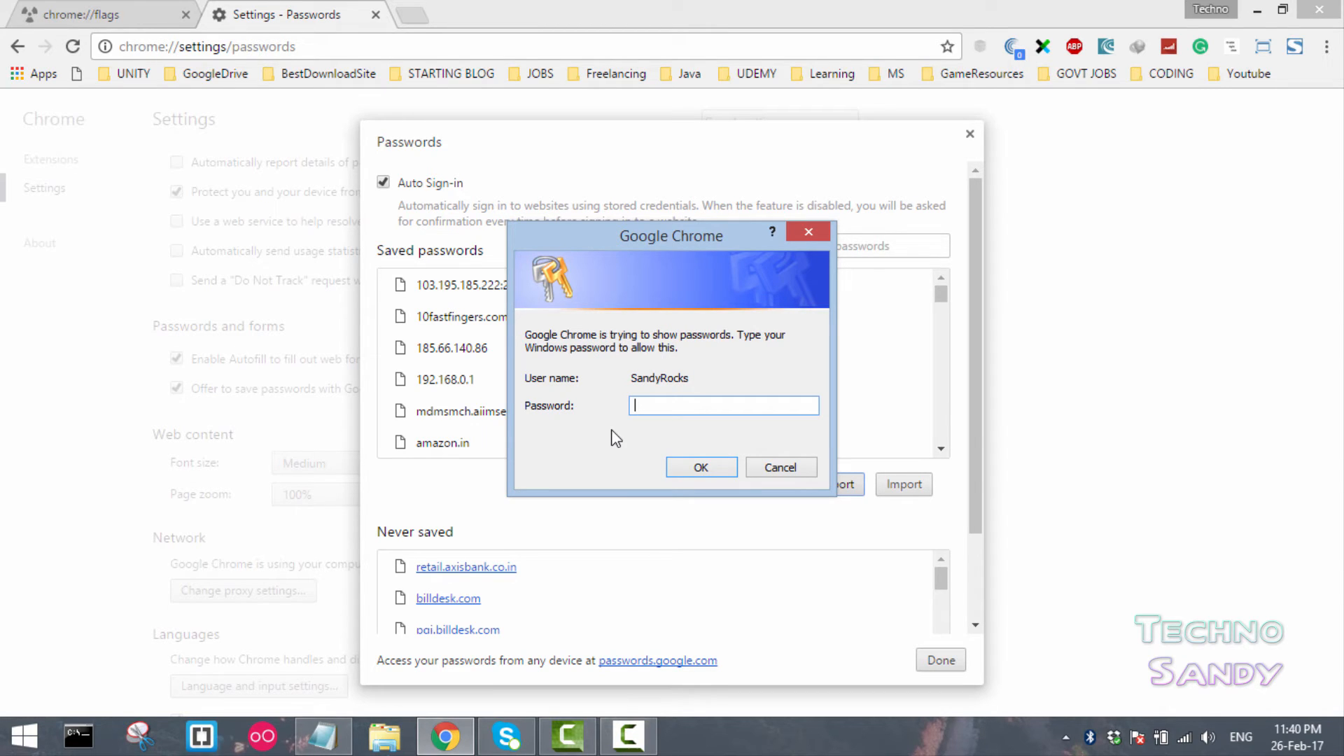
text(password)
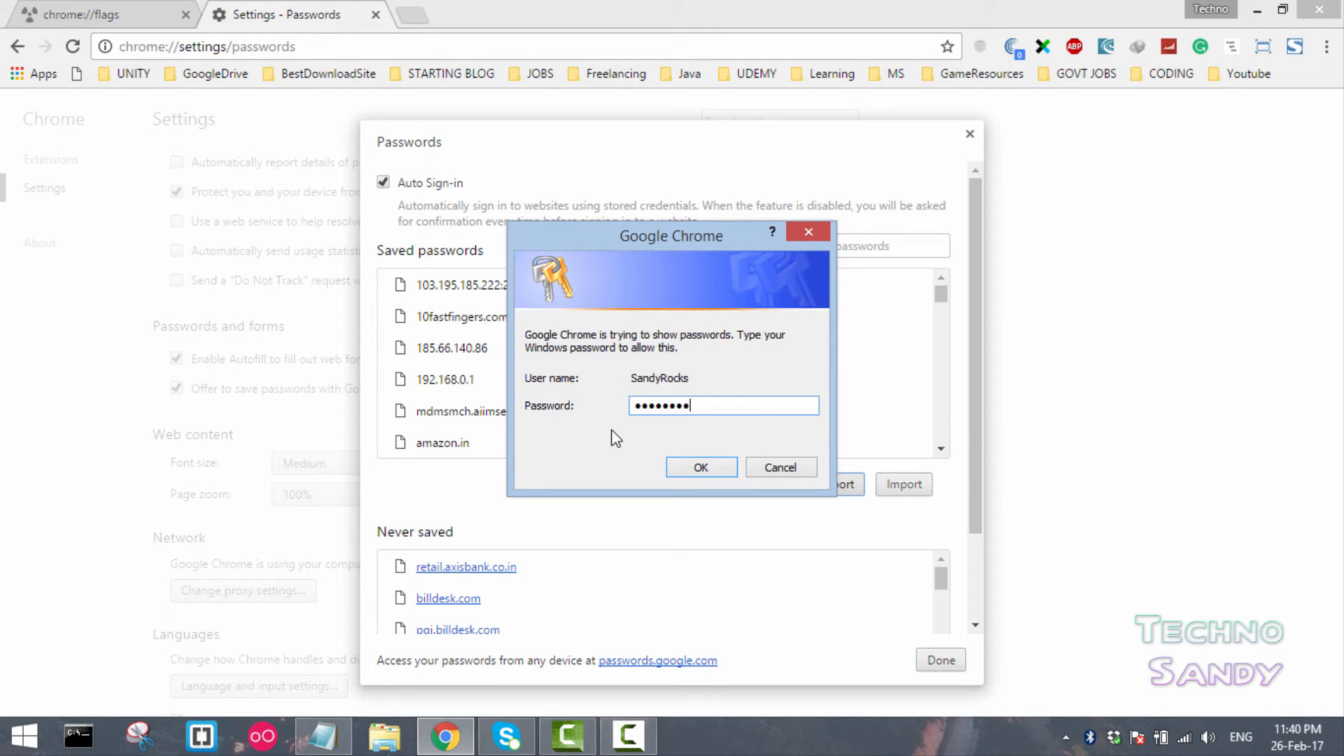
click(700, 468)
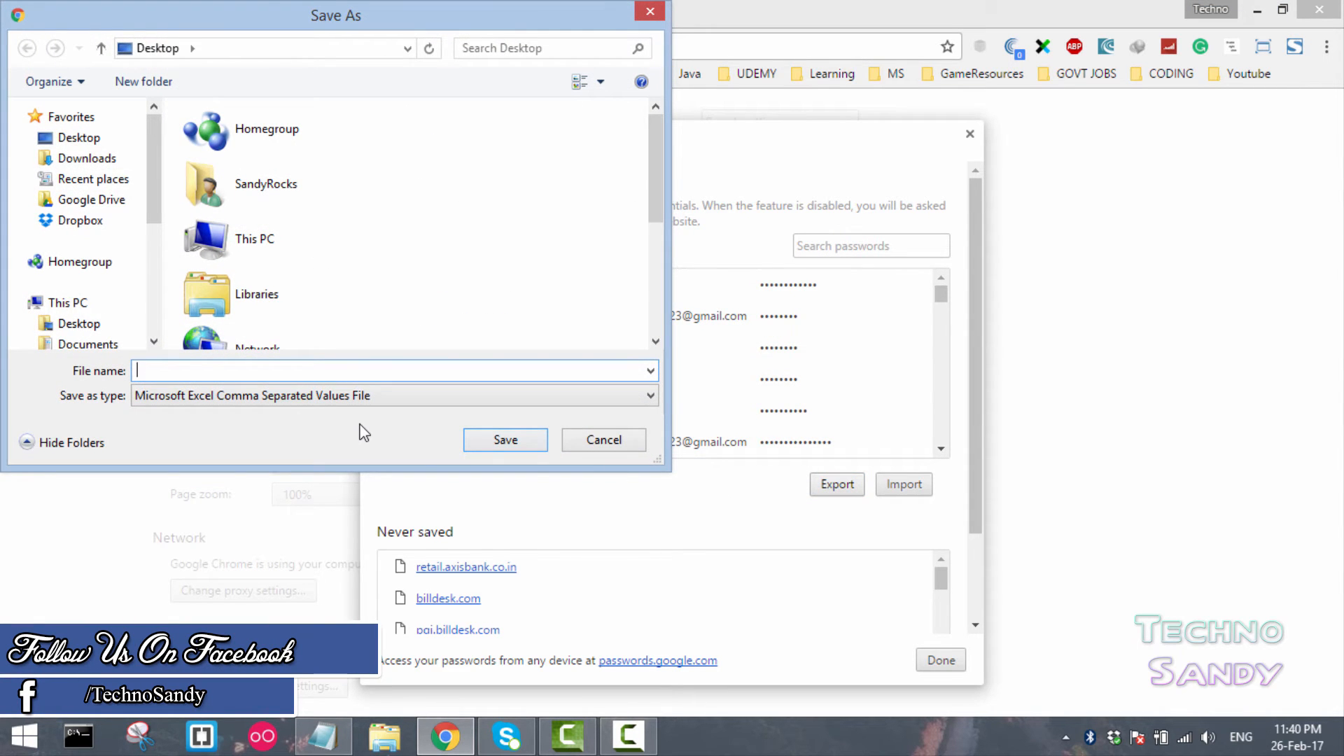
Step: Save the export to the Desktop as 'saved passwords.csv'
click(79, 137)
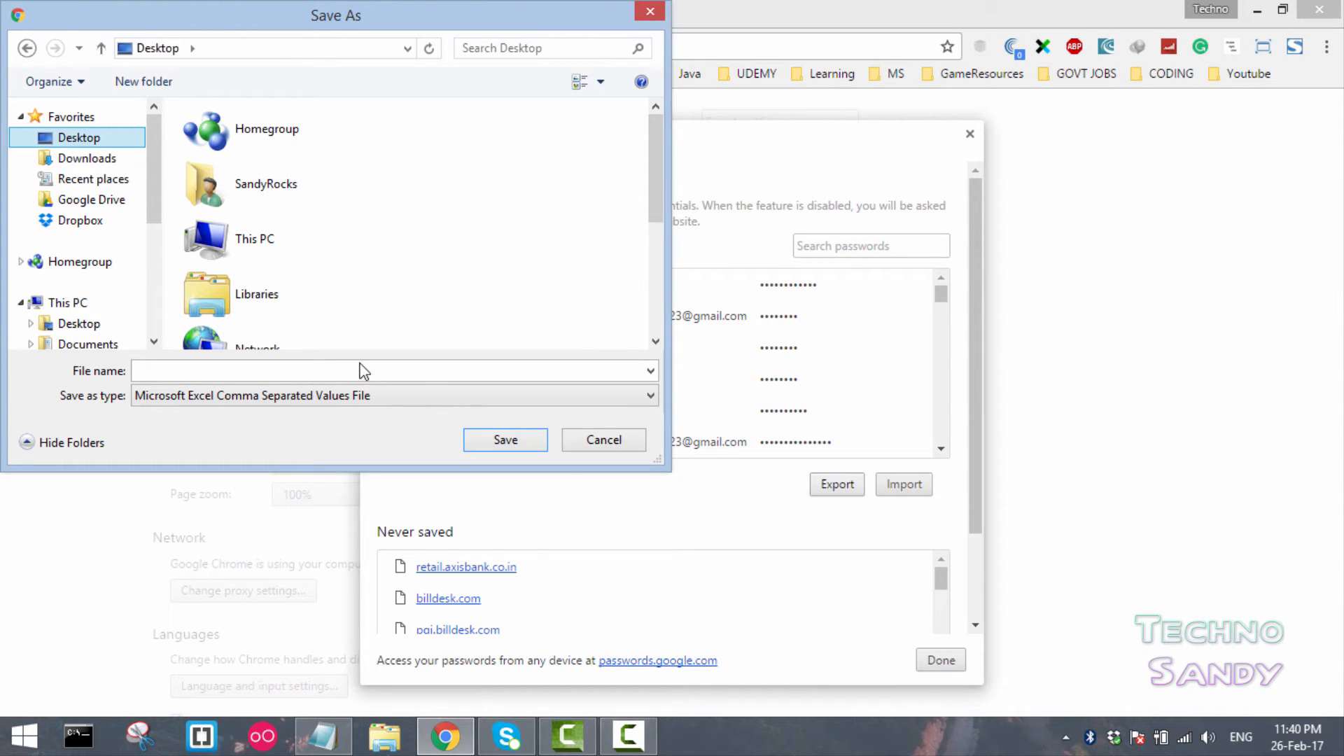
click(343, 370)
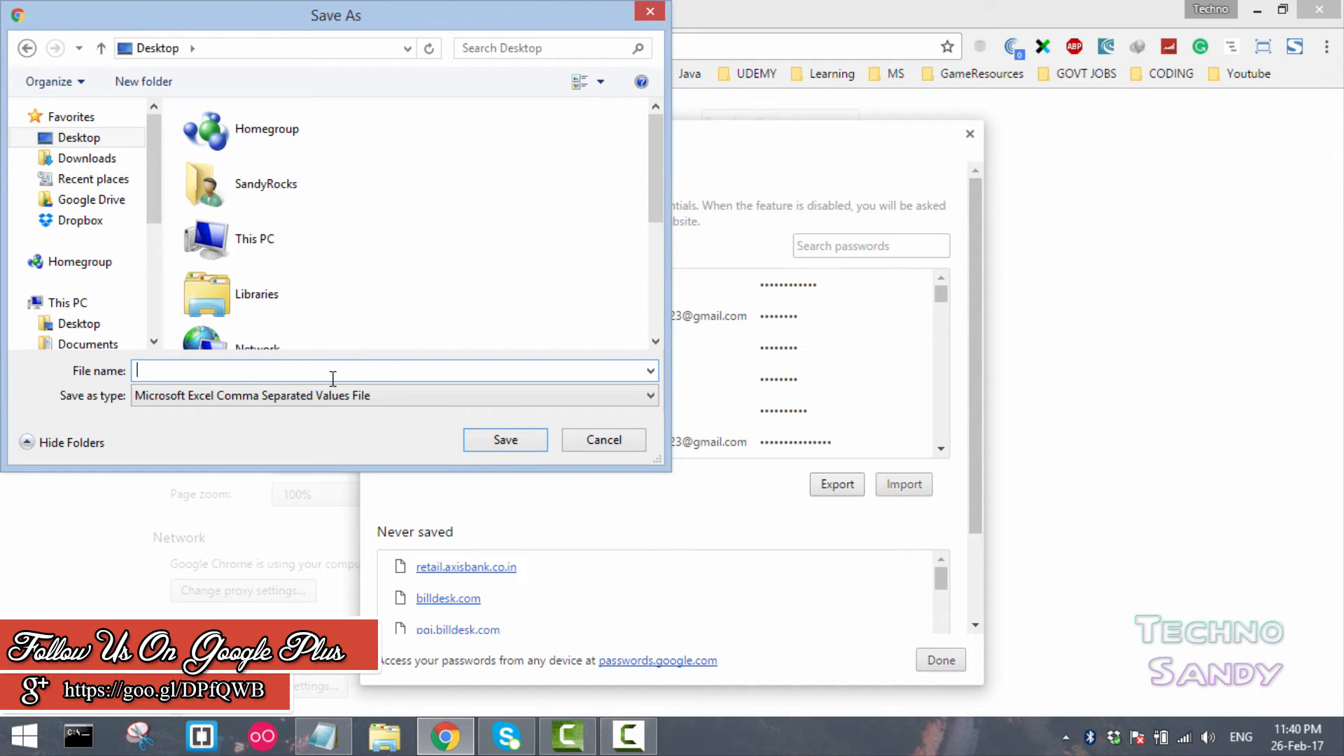
text(passw)
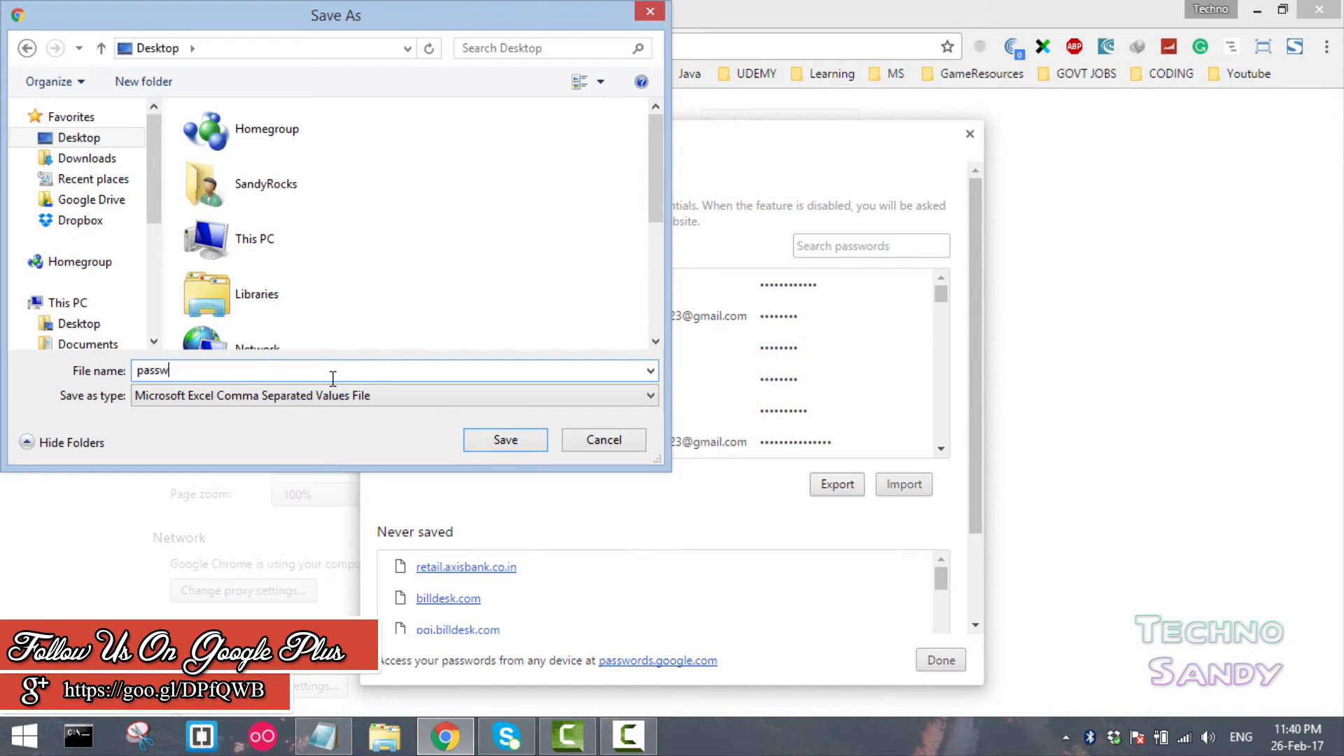
text(ords)
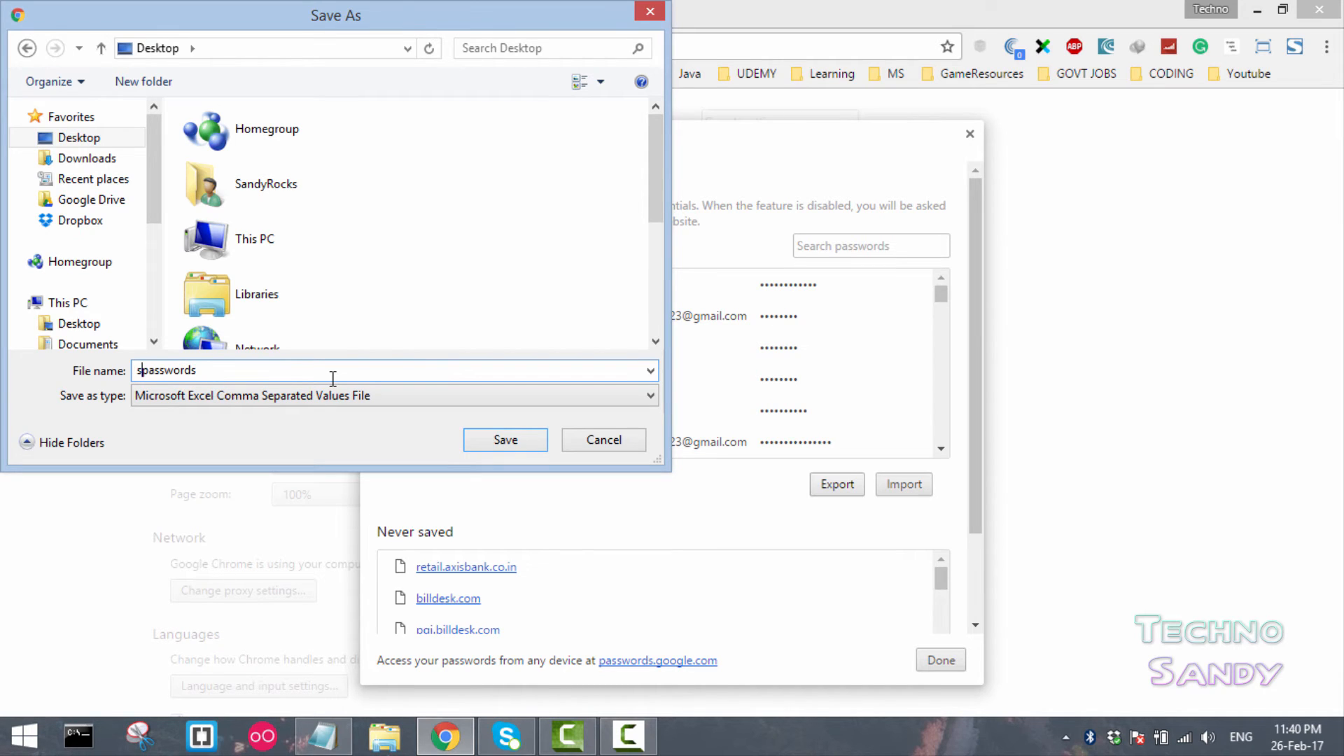
text(saved passwords)
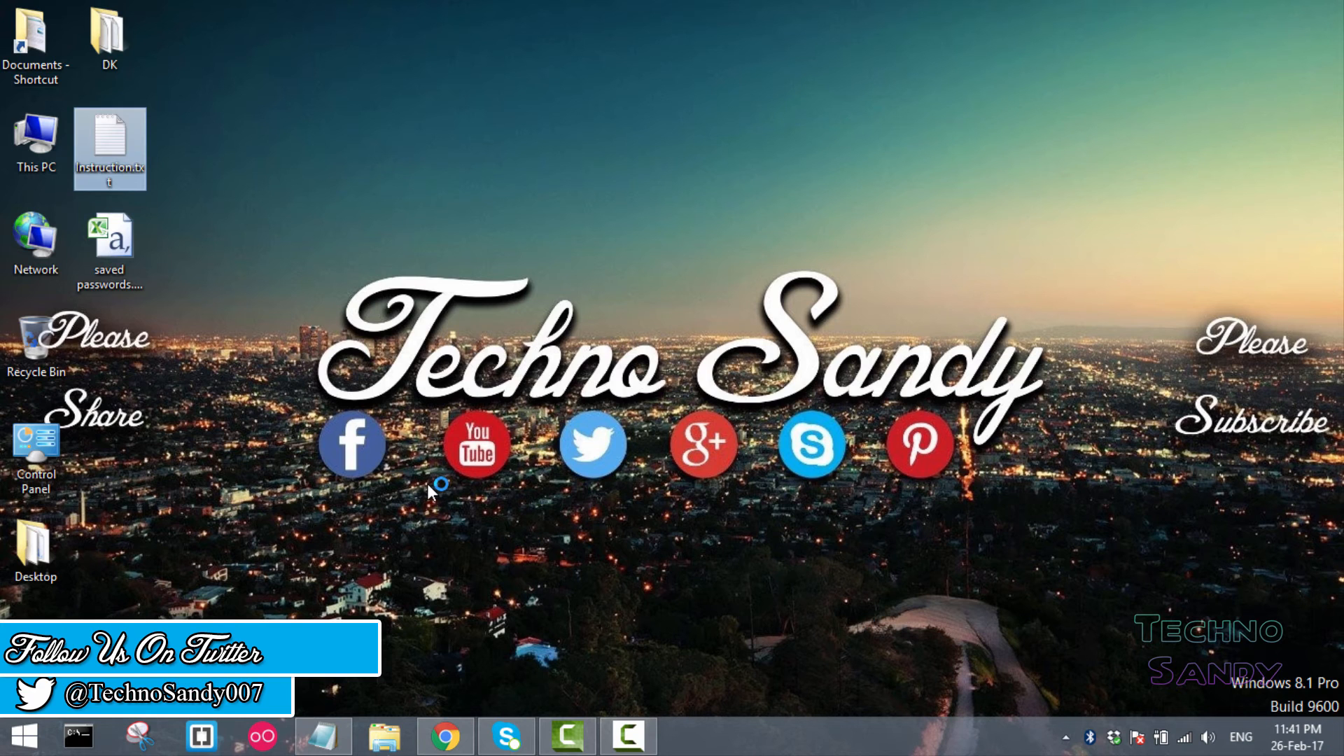
Step: Open 'saved passwords.csv' from the desktop so it loads in Excel
double_click(109, 249)
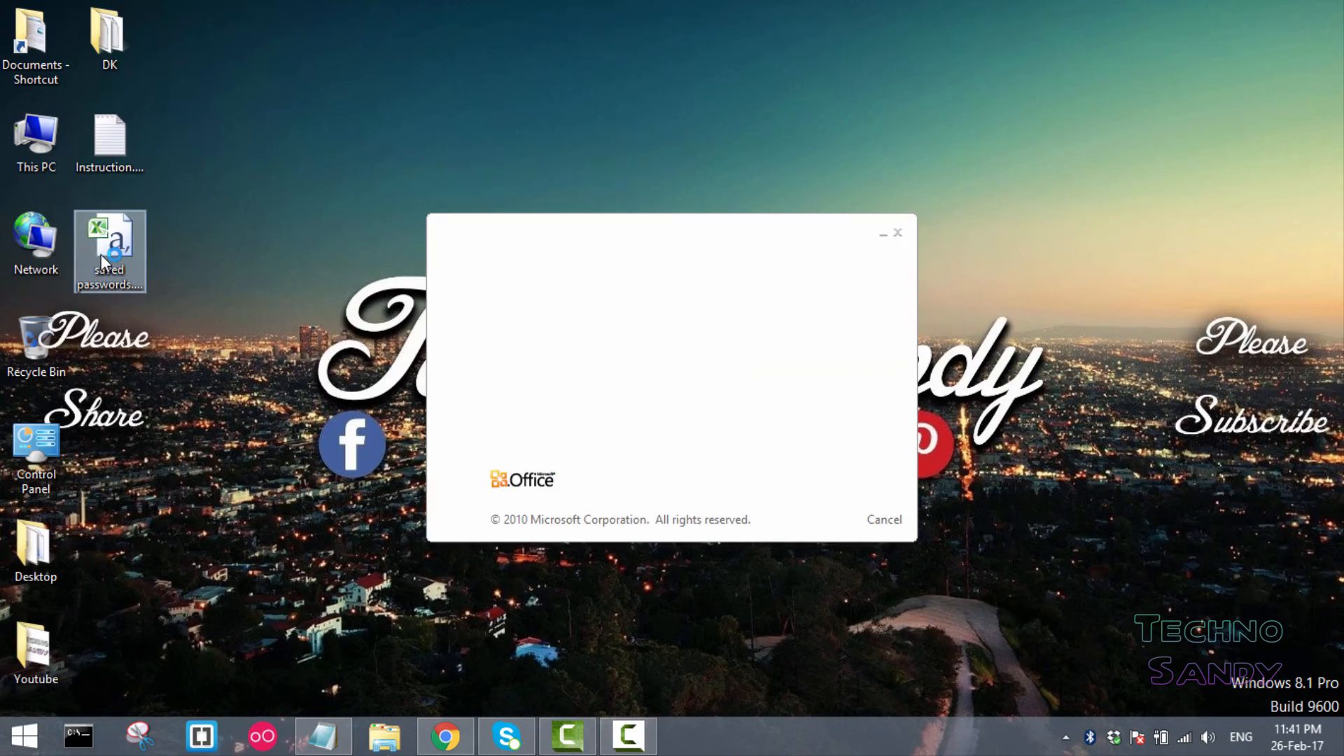
double_click(110, 249)
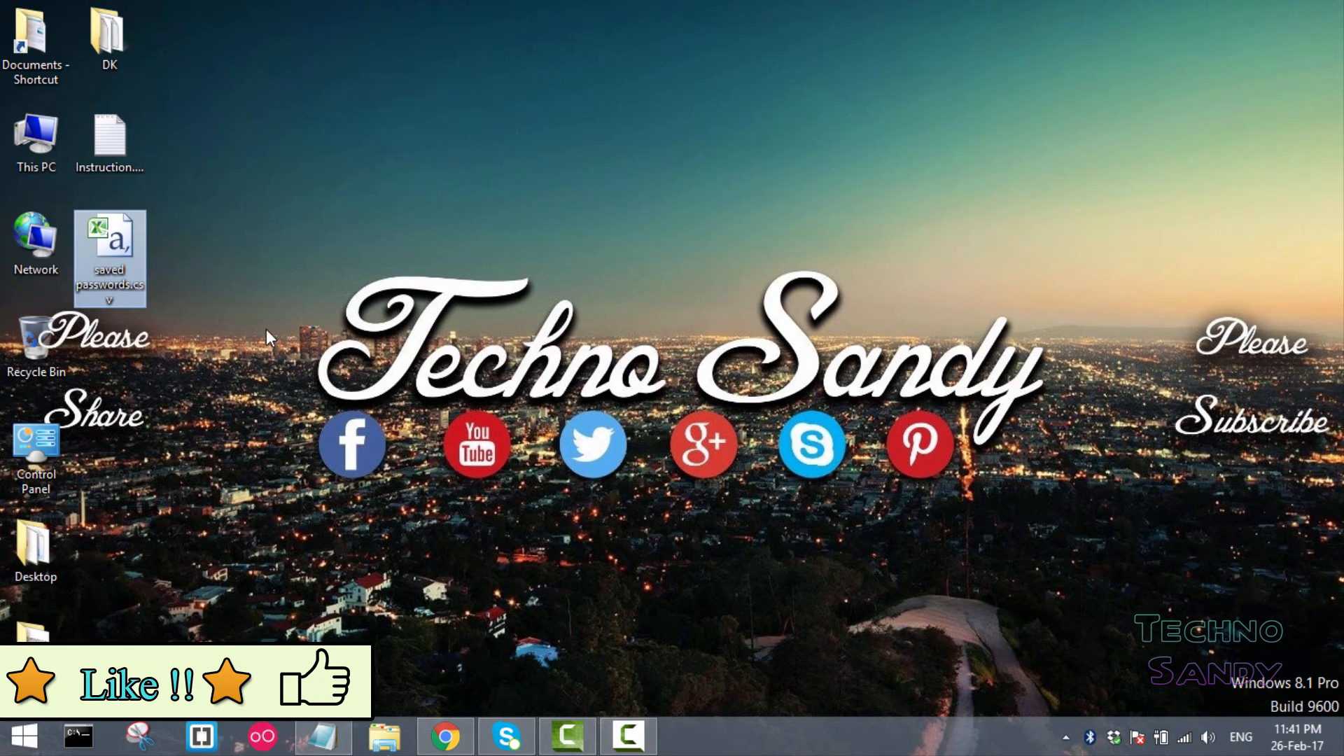
double_click(109, 249)
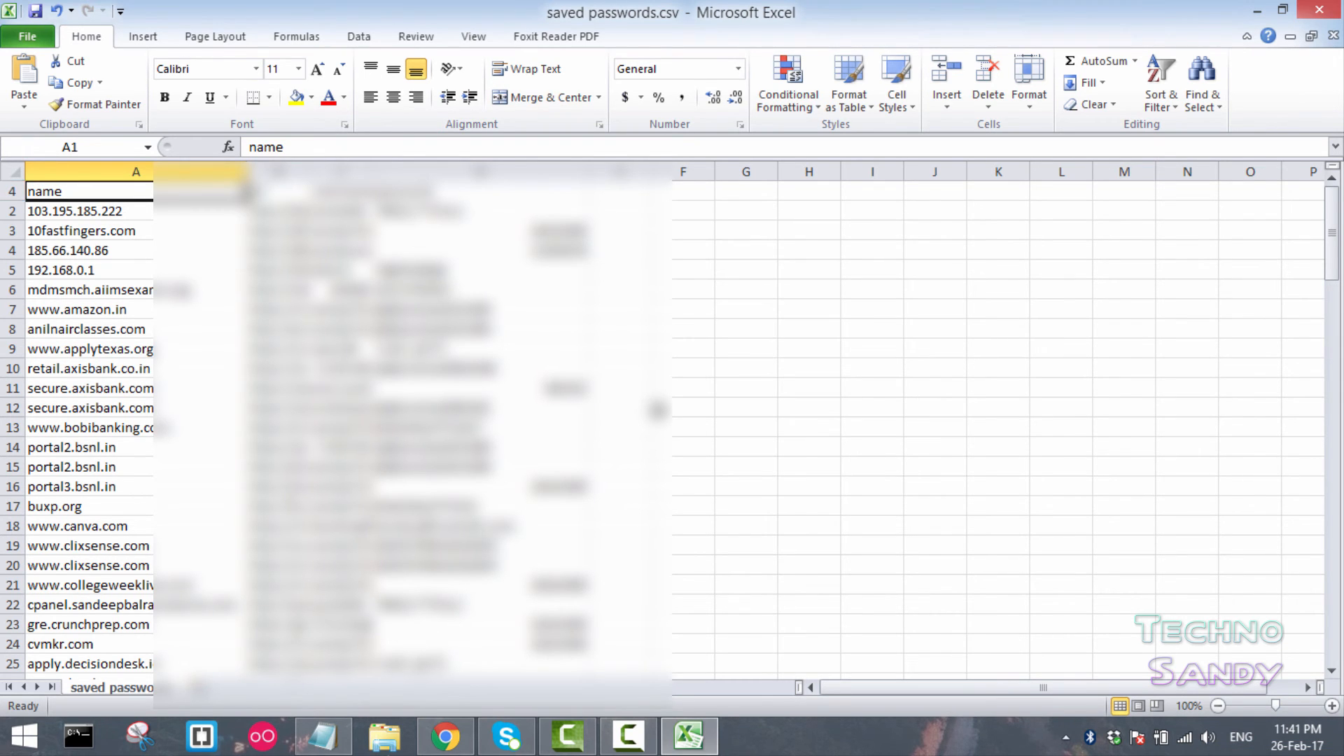
scroll(down, 3)
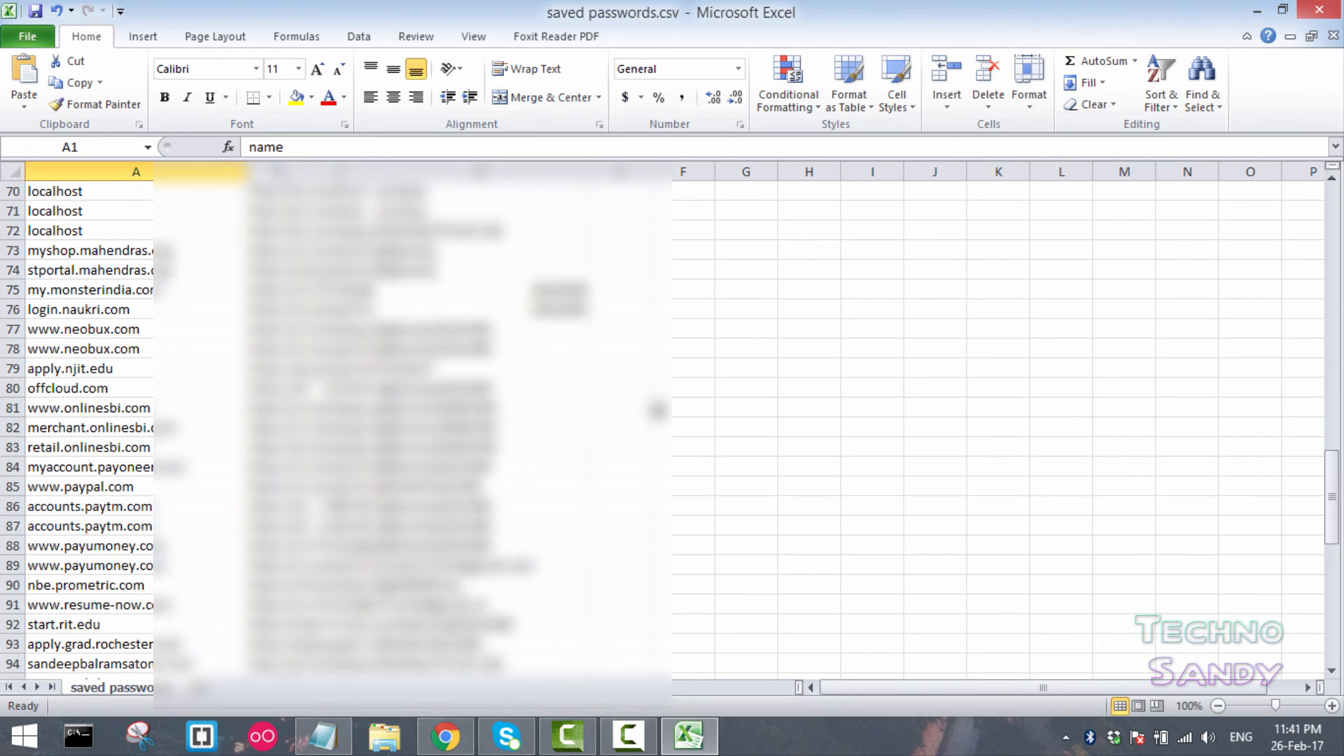
scroll(down, 3)
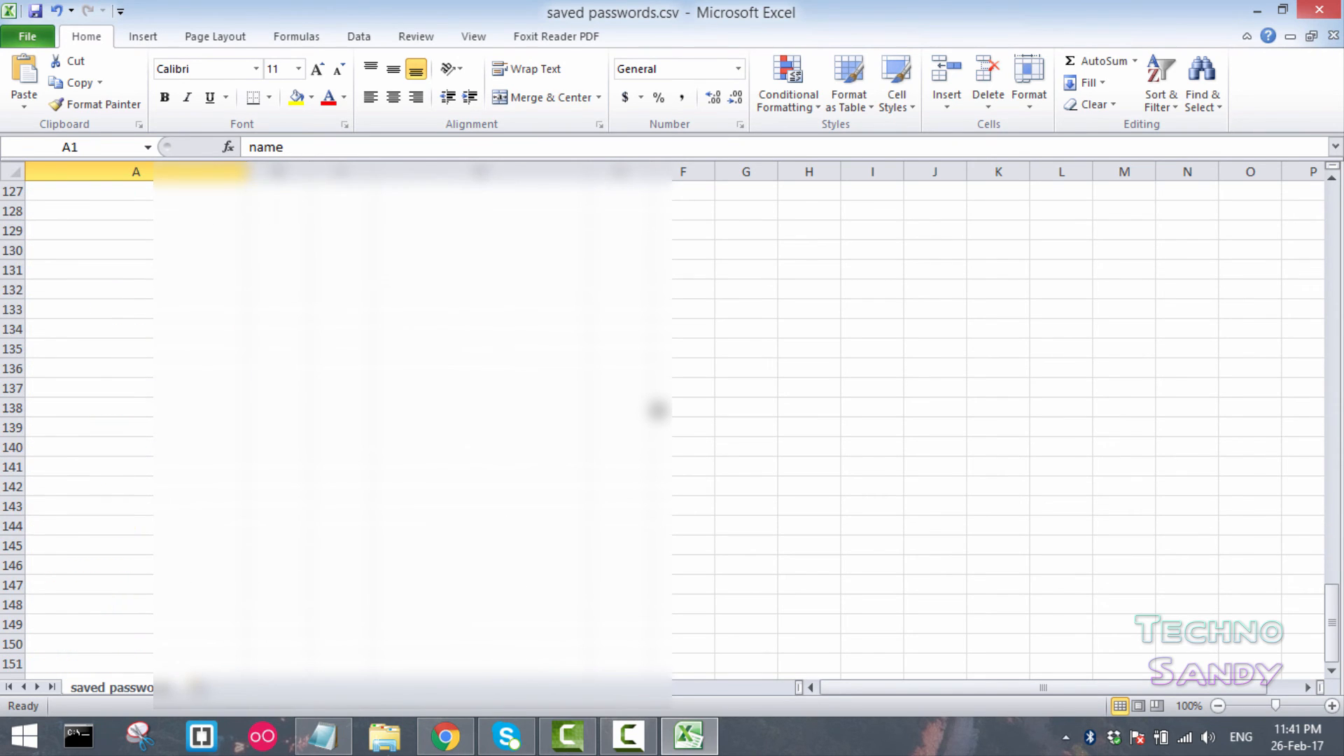